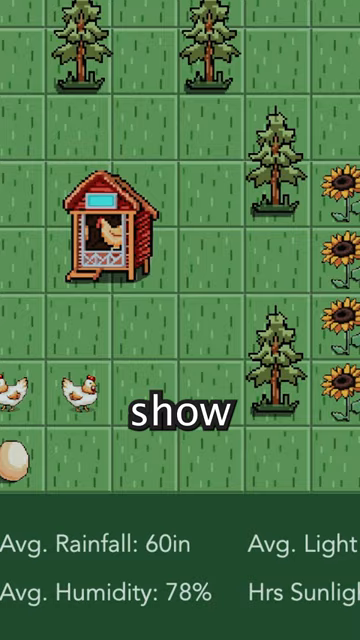
scroll("down", 3)
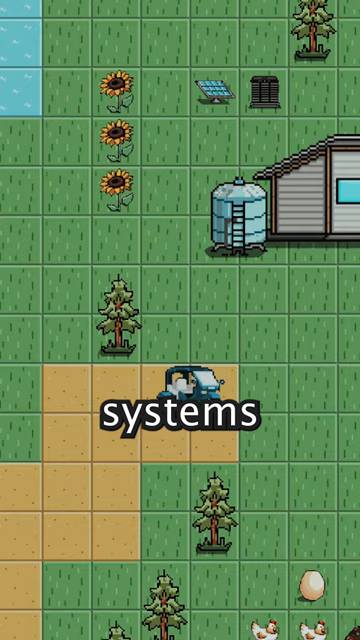